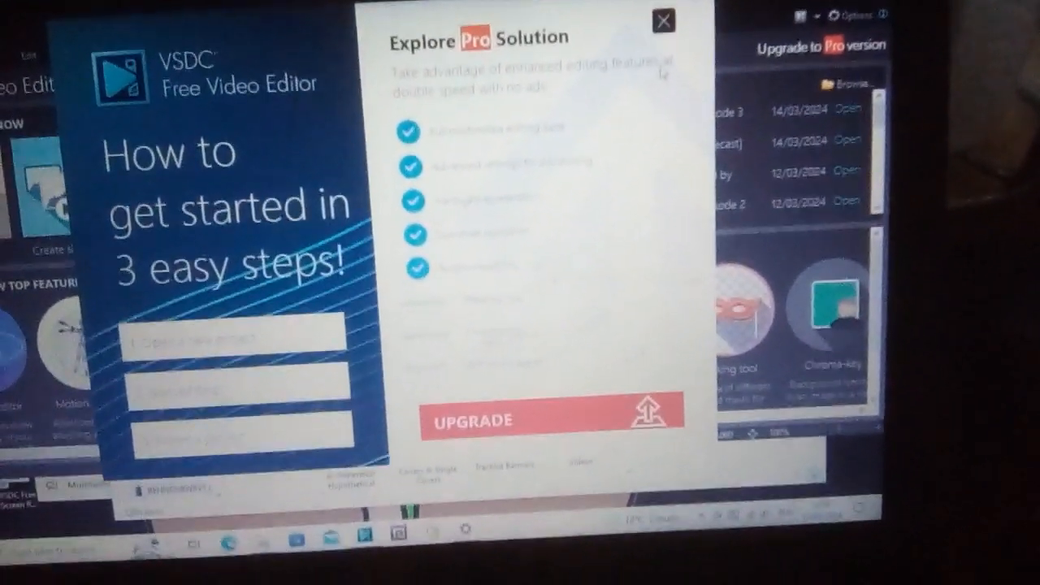
Close the 'Explore Pro Solution' upgrade popup in VSDC Free Video Editor
left_click(661, 20)
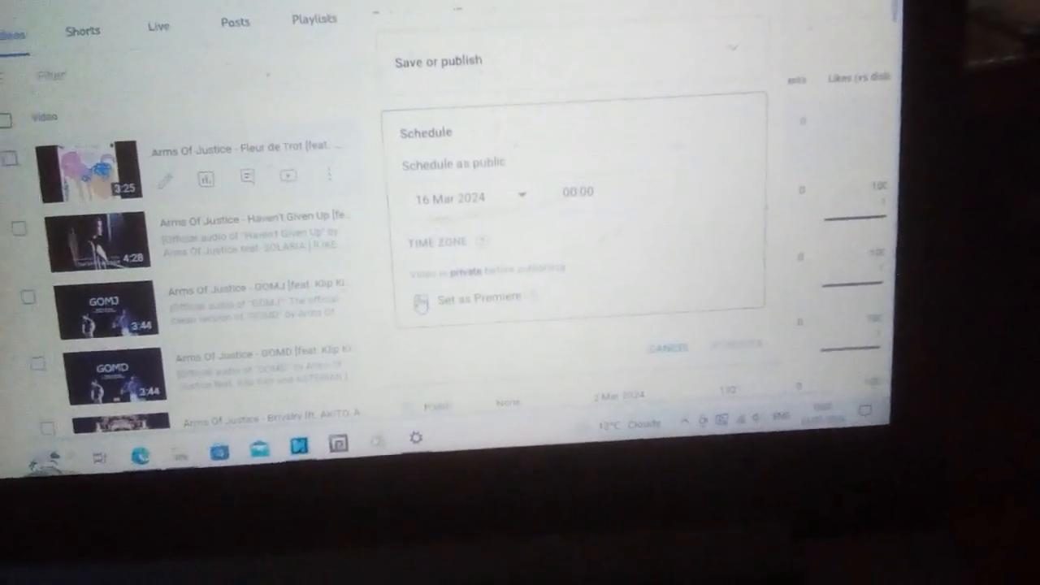
Set the video as a Premiere and save the Inspirational countdown theme
left_click(423, 267)
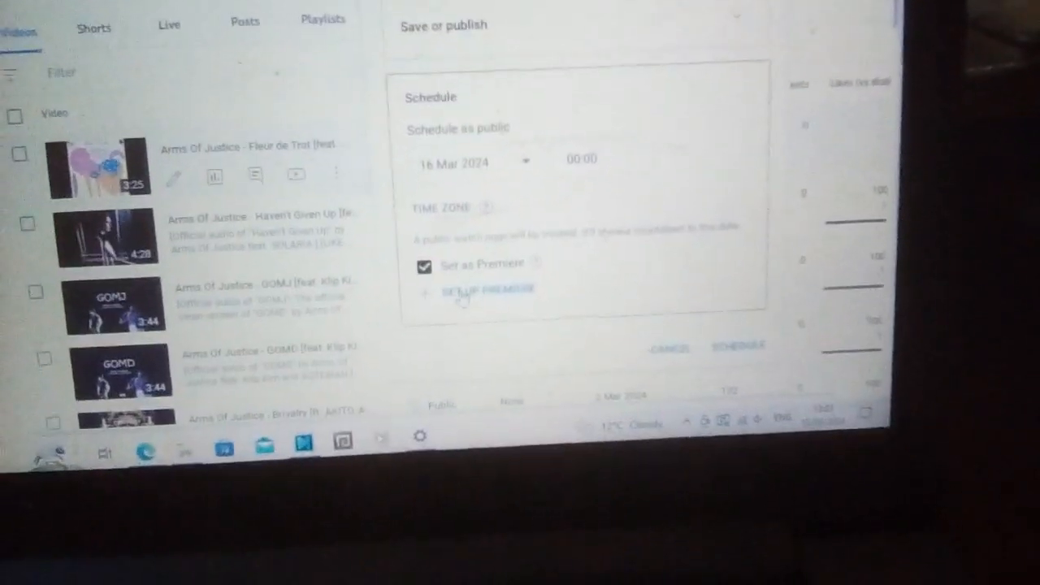
left_click(483, 289)
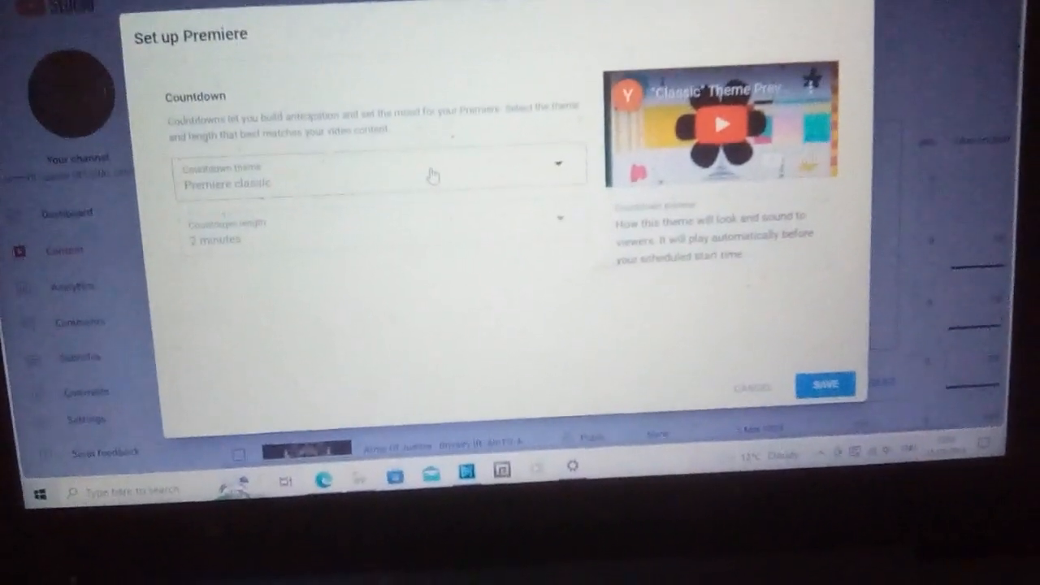
left_click(558, 163)
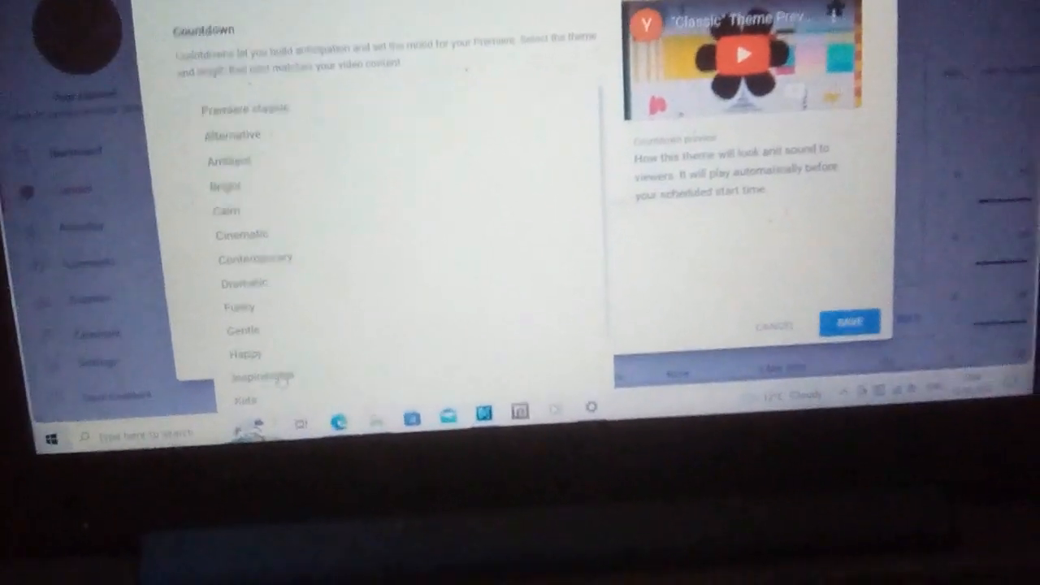
left_click(260, 376)
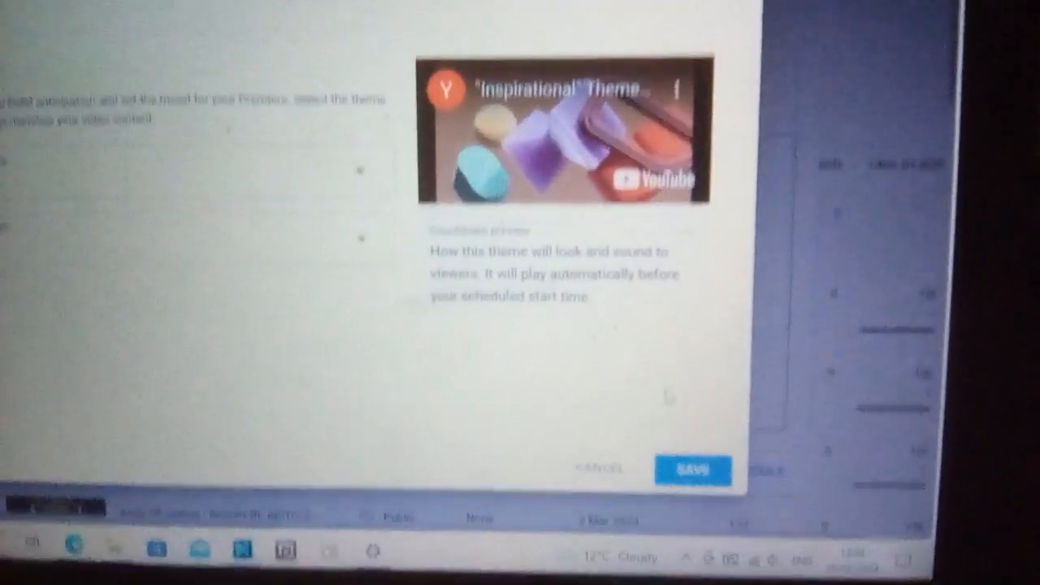
left_click(691, 470)
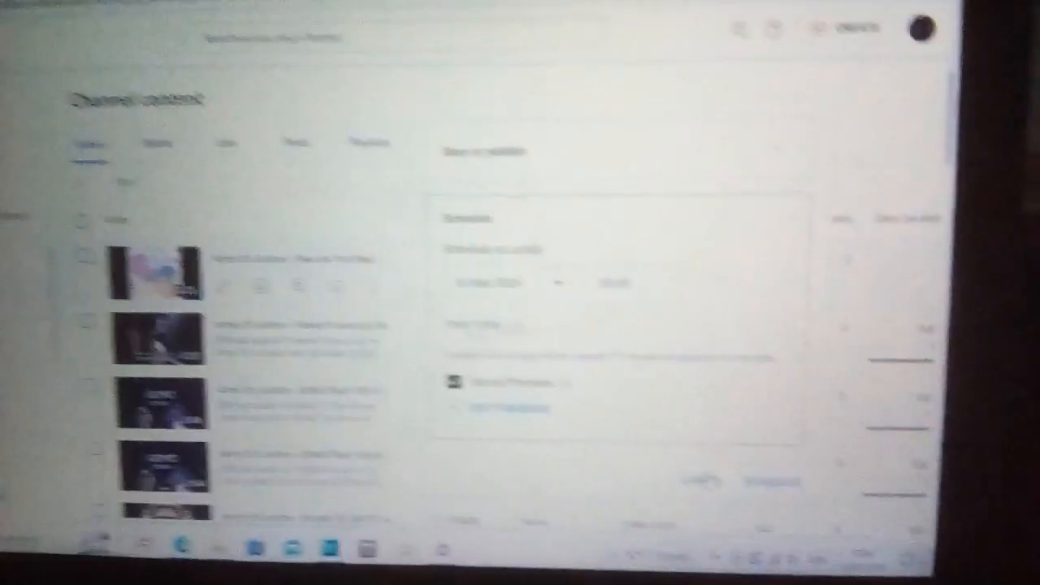